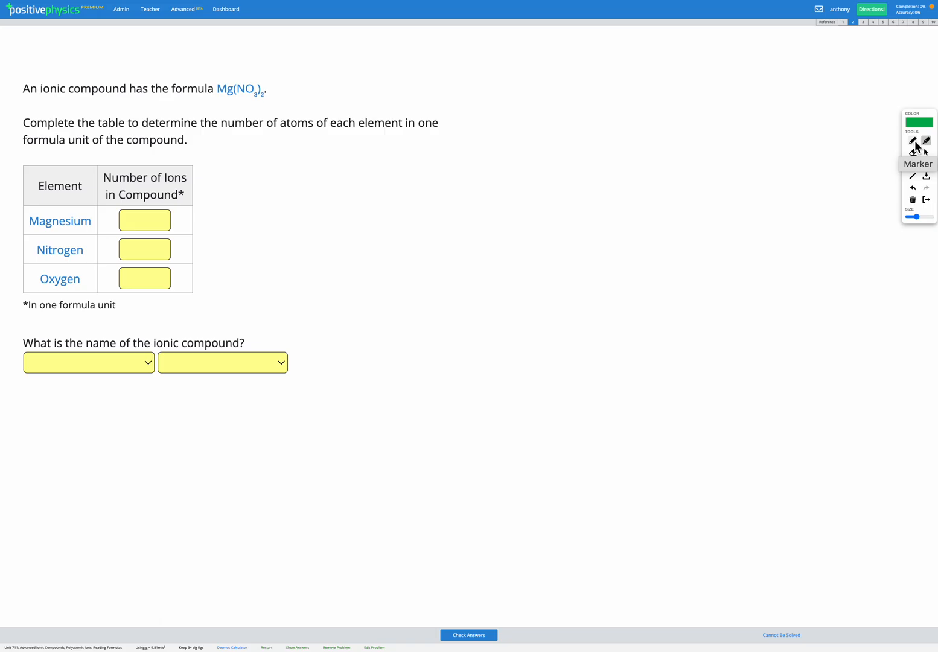
- Highlight 'ionic compound' and the formula Mg(NO3)2 in green with the Marker
left_click_drag(39, 88, 126, 88)
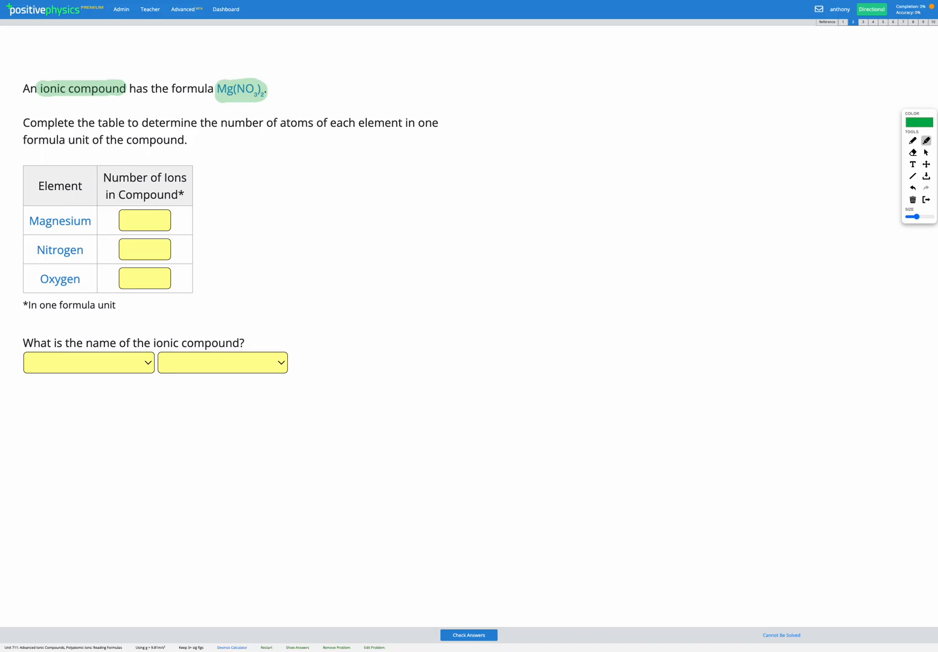
mouse_move(895, 149)
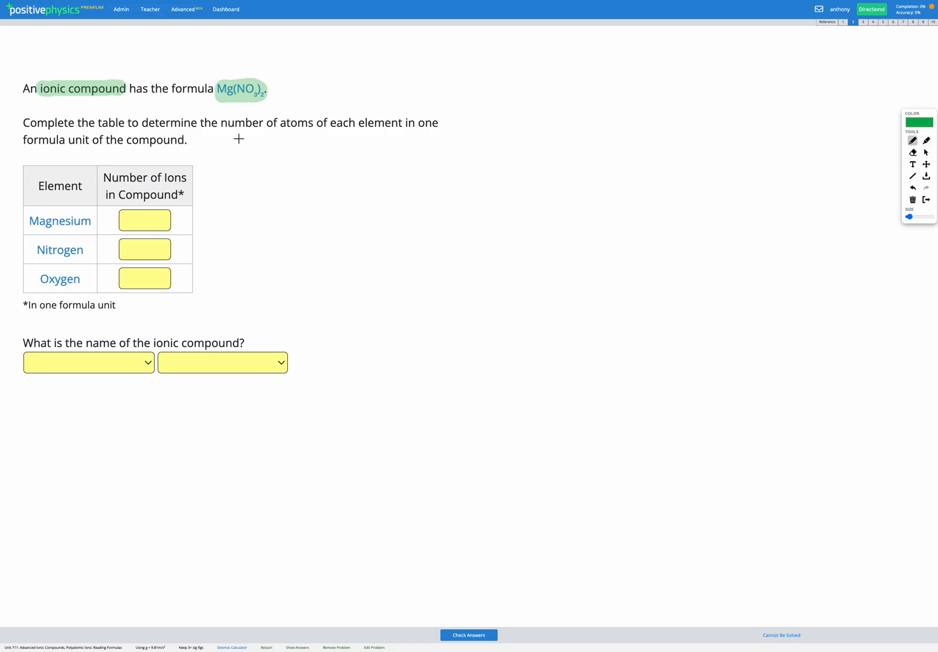
mouse_move(260, 199)
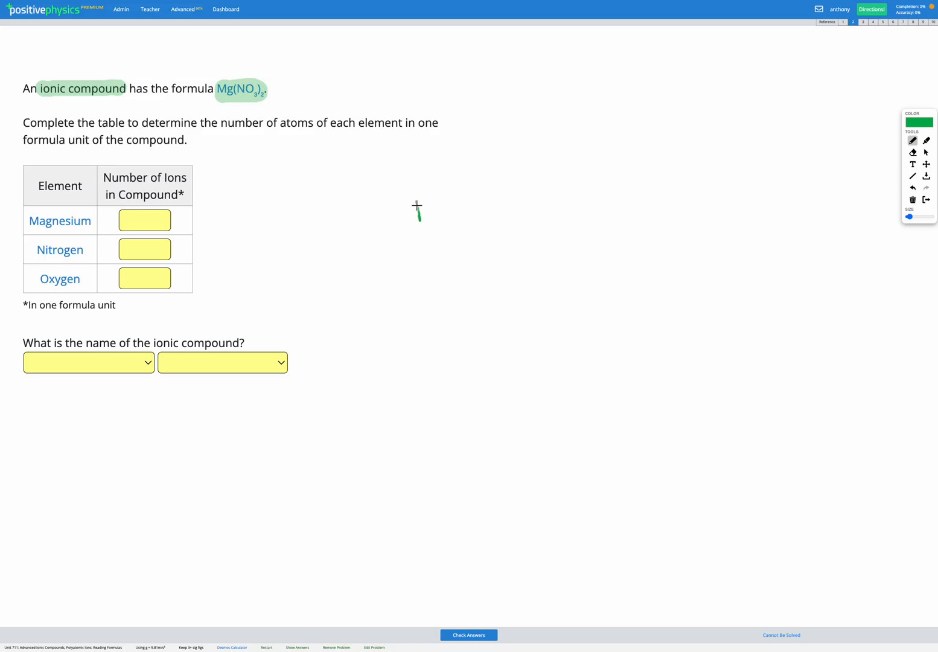
- Handwrite Mg, (NO3) and subscript 2 beside the table, circling Mg and N below
left_click_drag(414, 217, 453, 220)
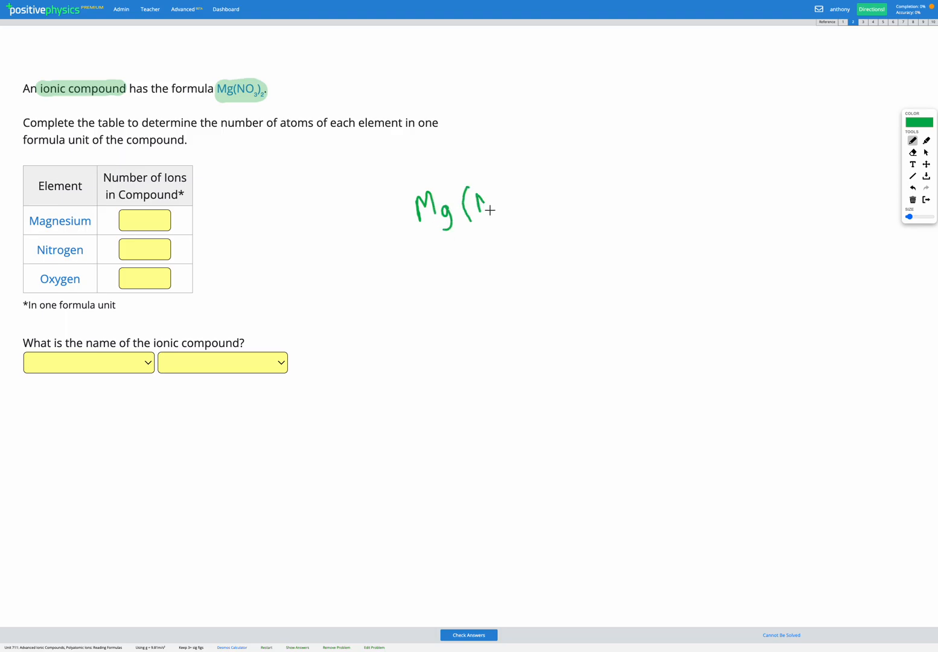
left_click_drag(480, 208, 513, 202)
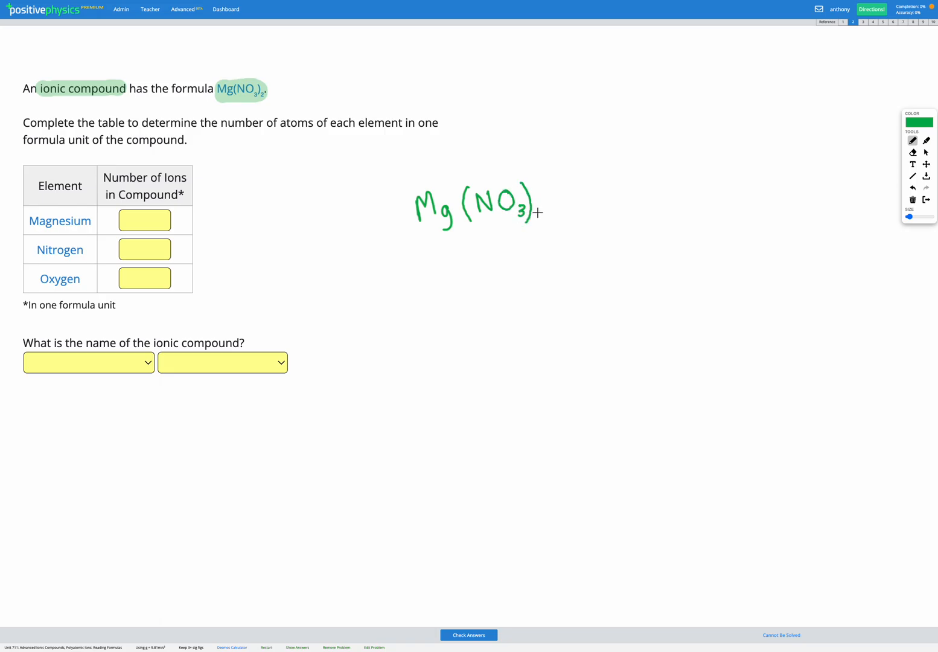
left_click_drag(536, 211, 546, 224)
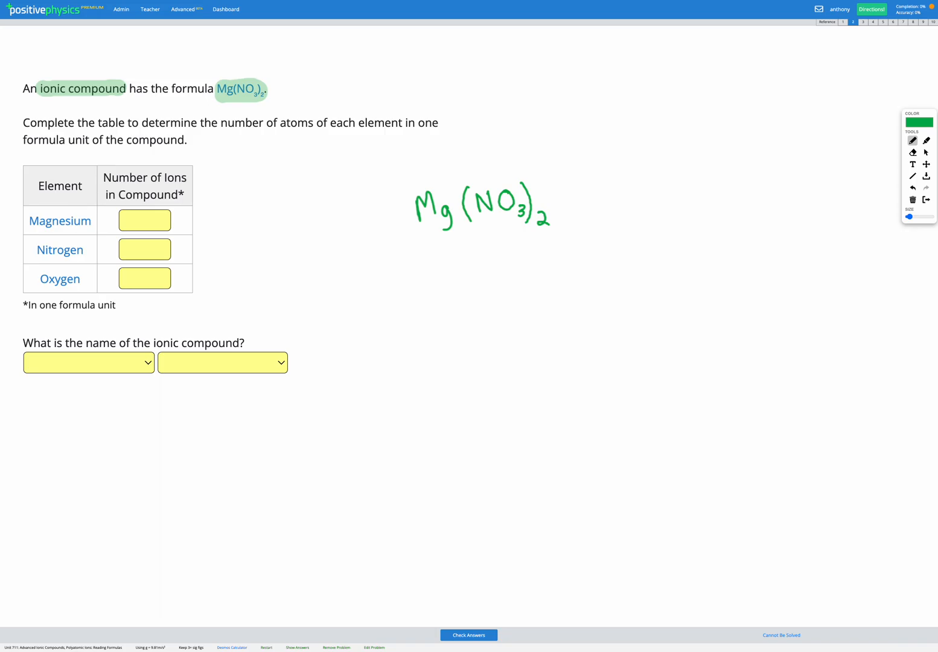
left_click_drag(424, 307, 442, 290)
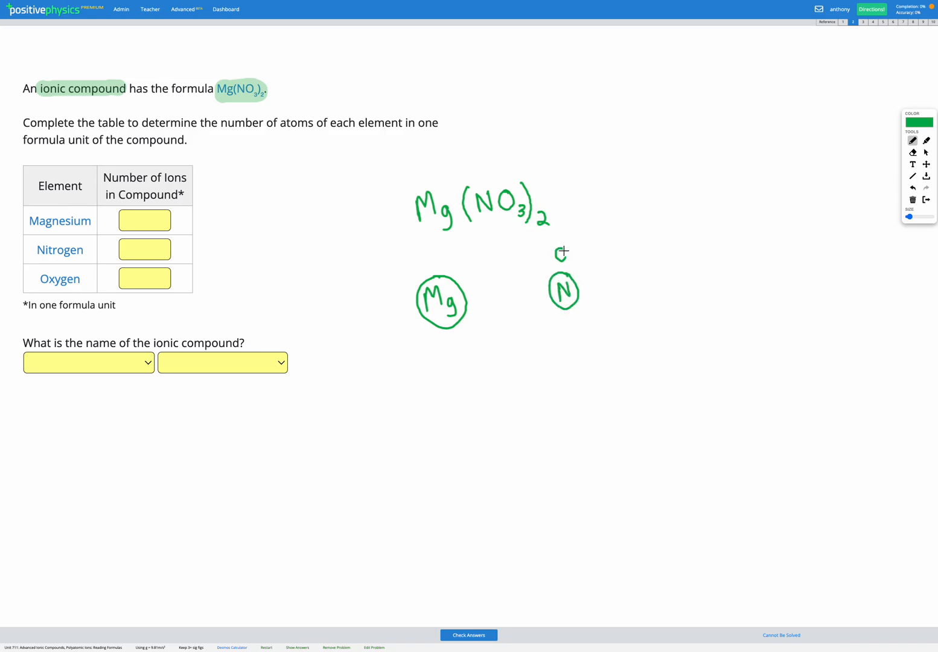
- Draw circled O atoms around the first nitrogen, then a second nitrogen group with its oxygens
left_click_drag(552, 247, 567, 265)
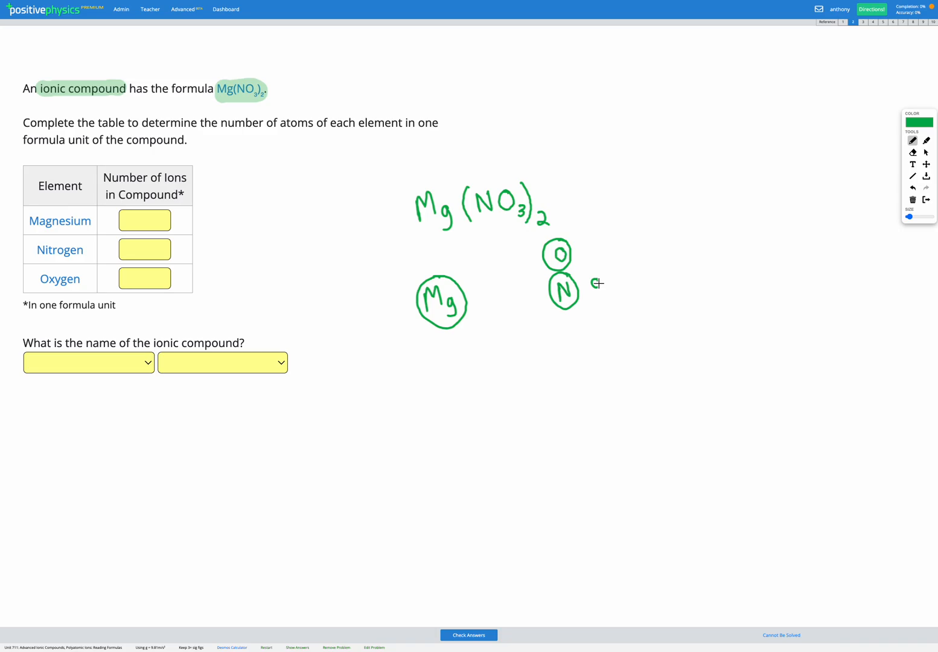
left_click_drag(595, 268, 594, 302)
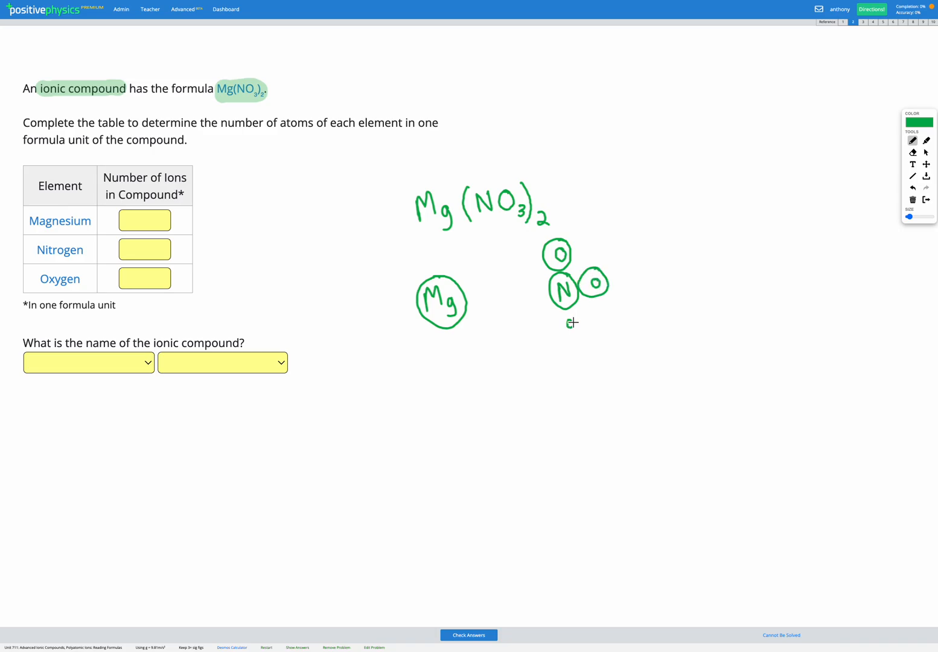
left_click_drag(561, 311, 570, 335)
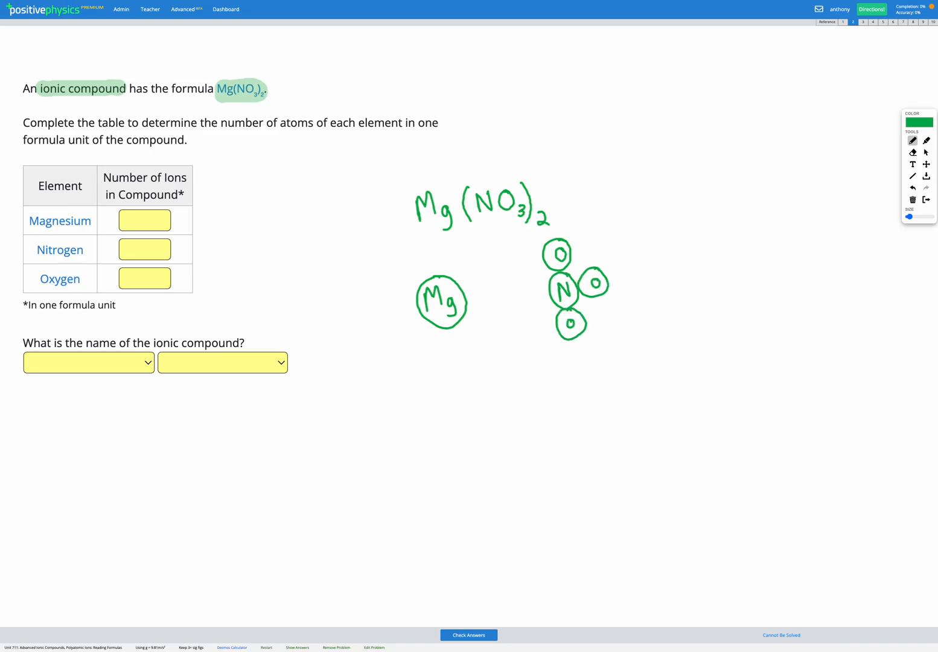
left_click_drag(570, 383, 579, 410)
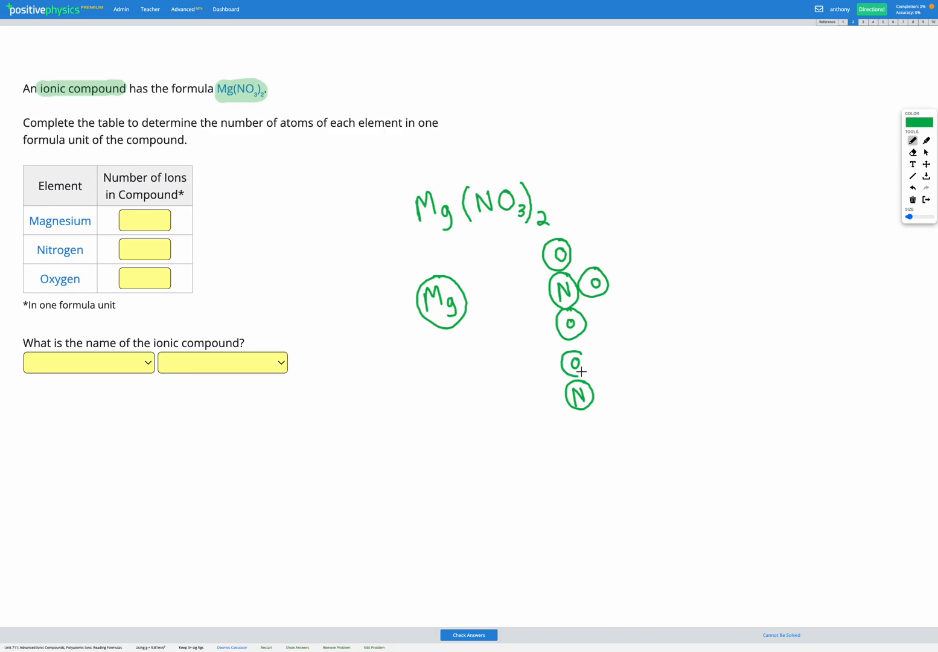
left_click_drag(598, 368, 610, 391)
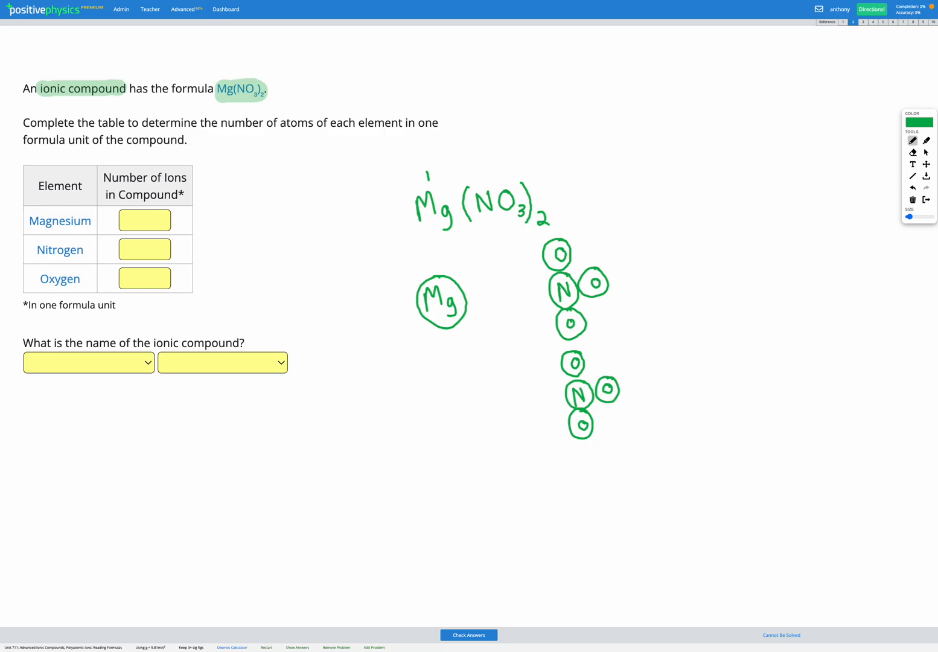
- Write atom counts 1, 2 and 6 above Mg, N and O, then switch to the Select arrow
left_click_drag(477, 181, 482, 169)
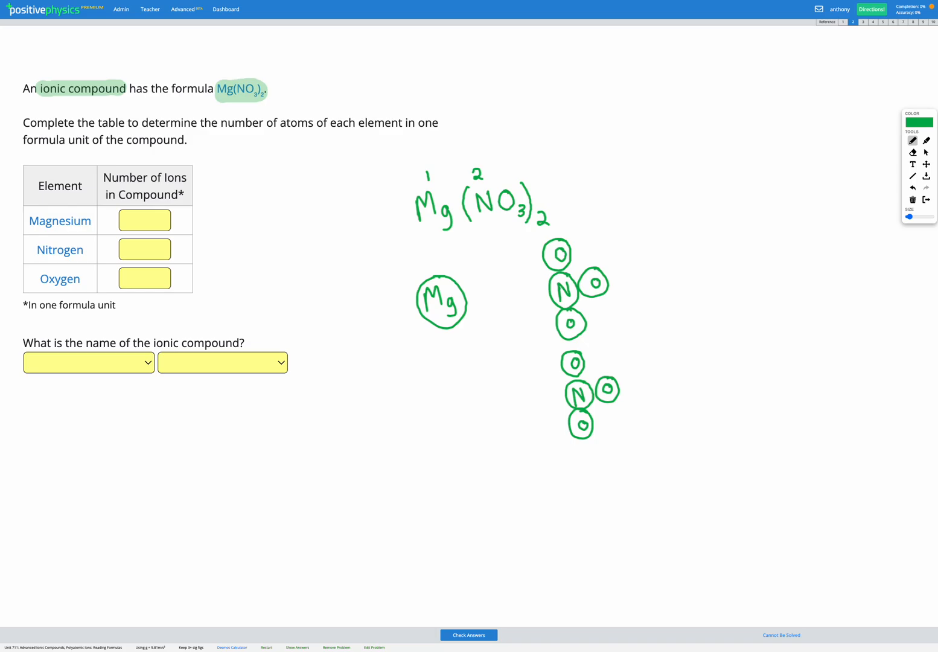
mouse_move(505, 172)
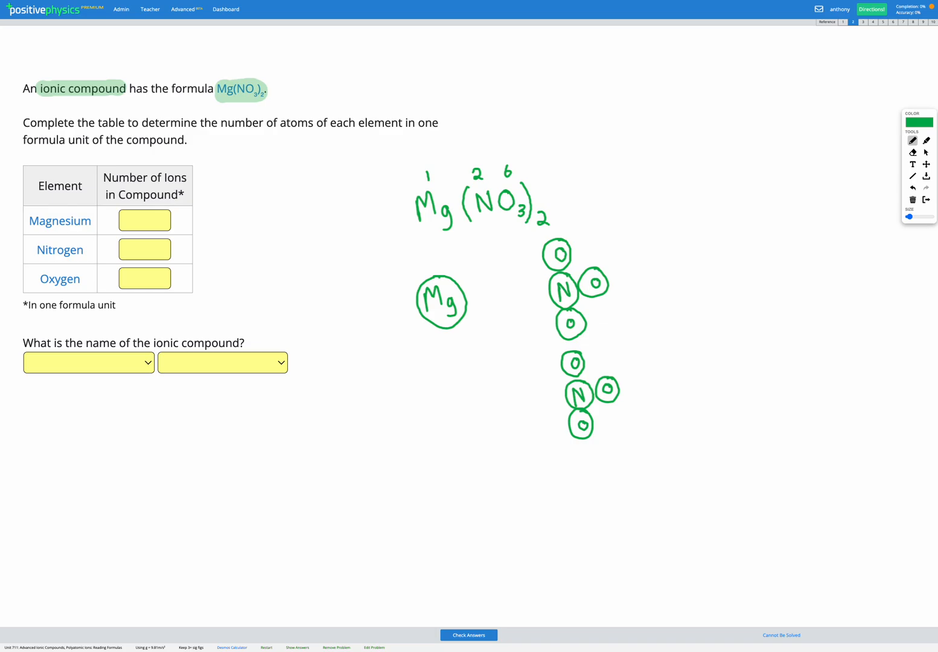
left_click(925, 152)
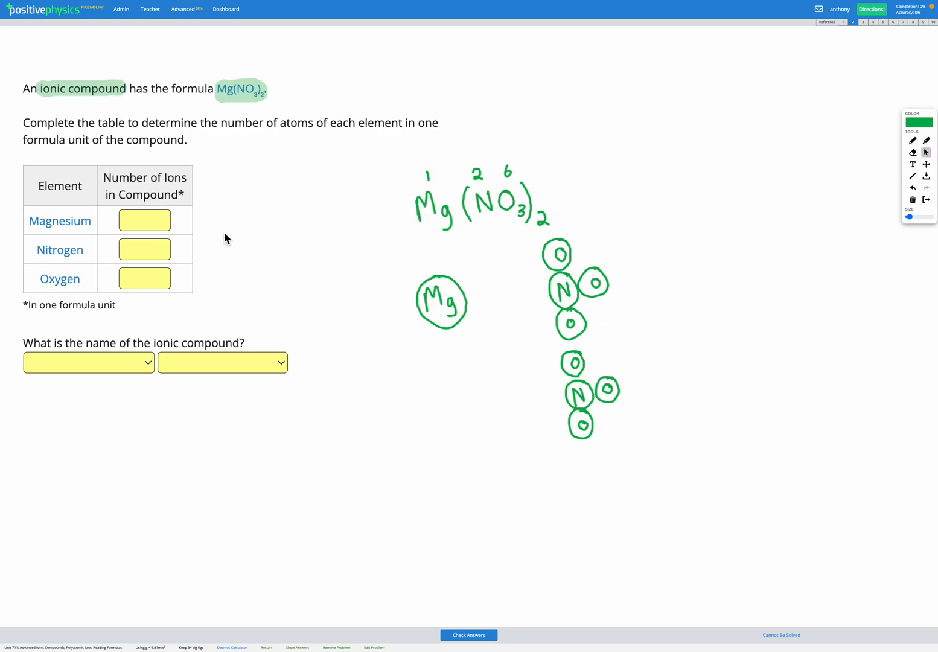
- Enter ion counts Magnesium 1, Nitrogen 2 and Oxygen 6 in the table
type("1")
type("2")
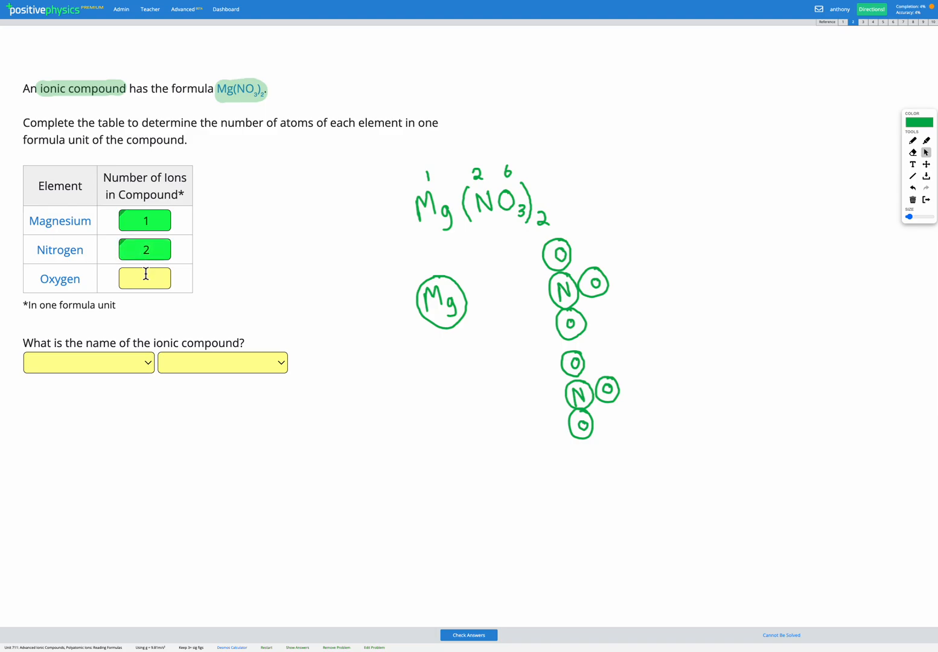
type("6")
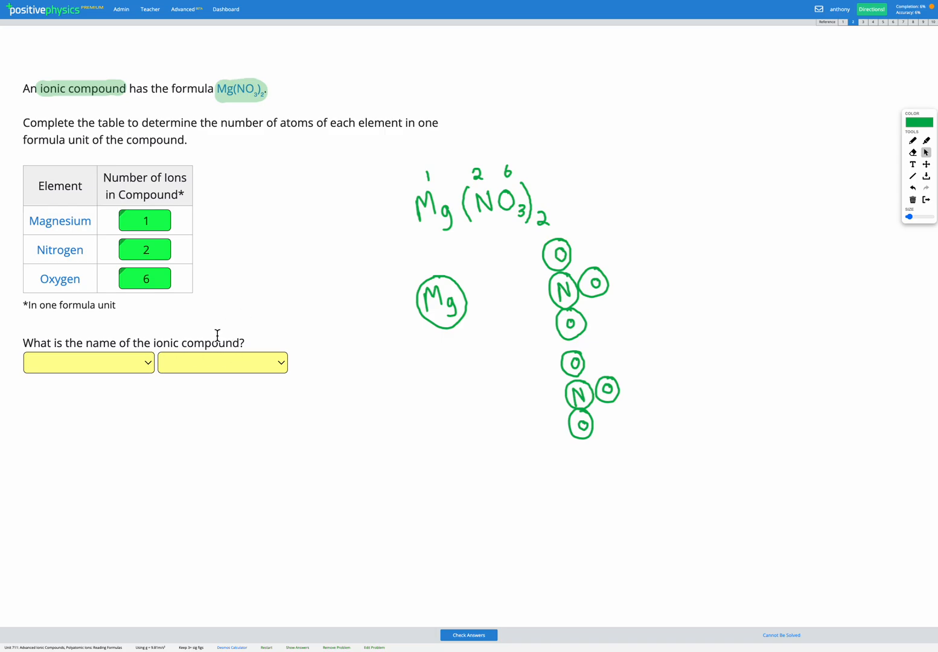
mouse_move(132, 366)
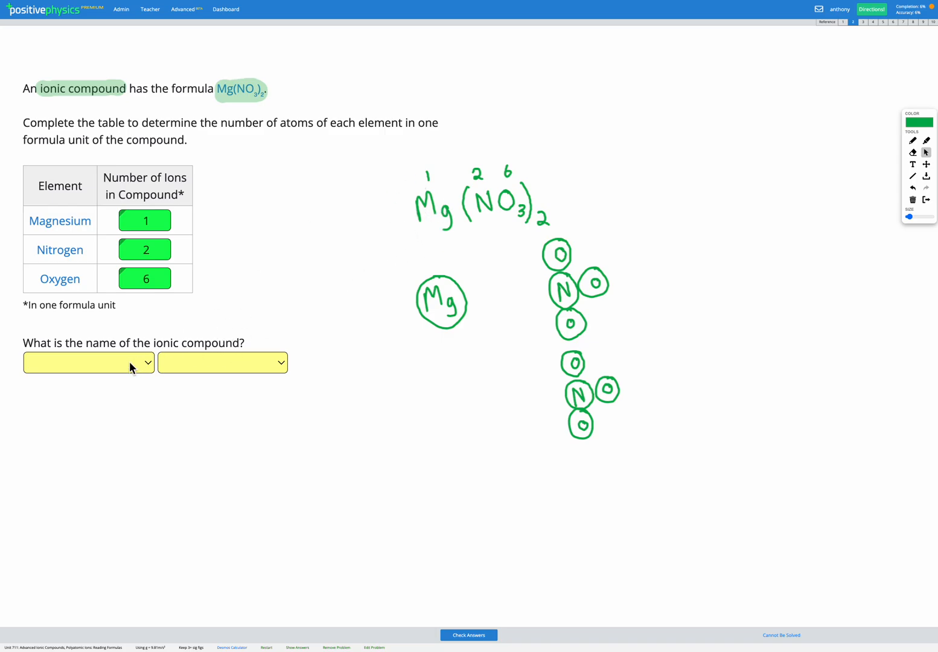
- Choose Magnesium from the first name dropdown and submit it
left_click(88, 362)
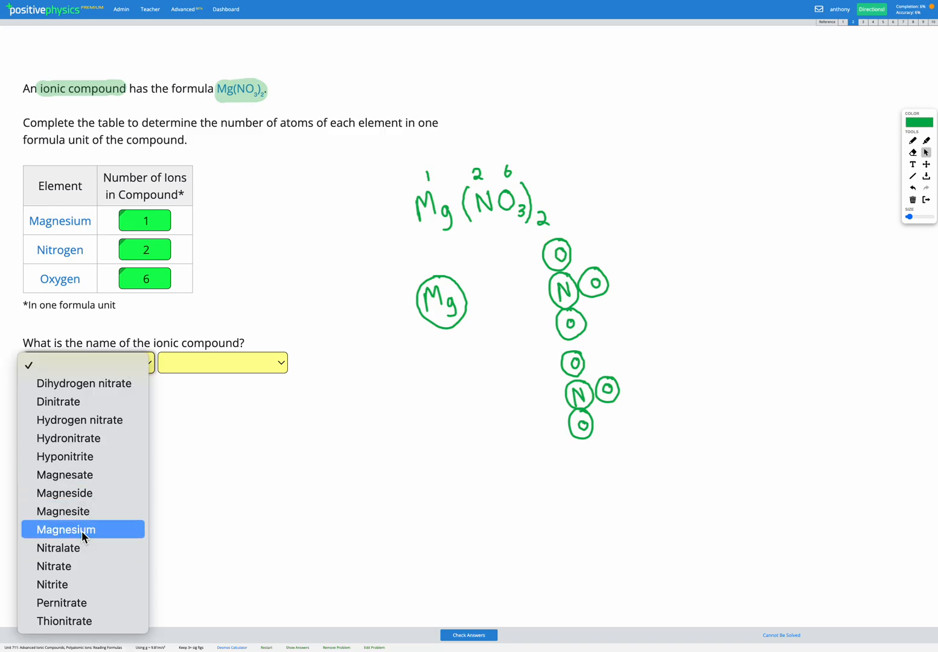
left_click(65, 529)
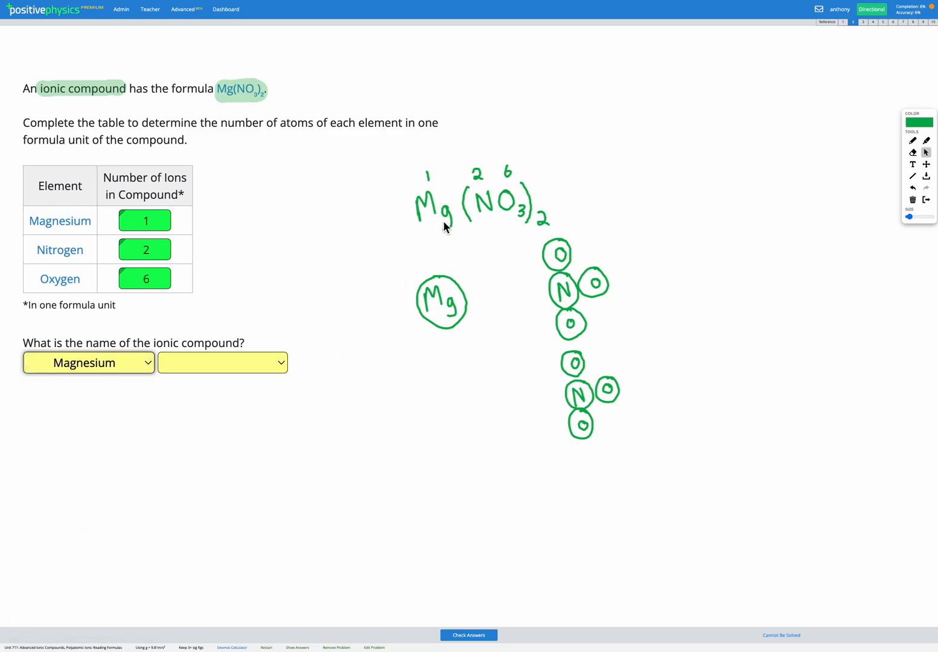
left_click(88, 362)
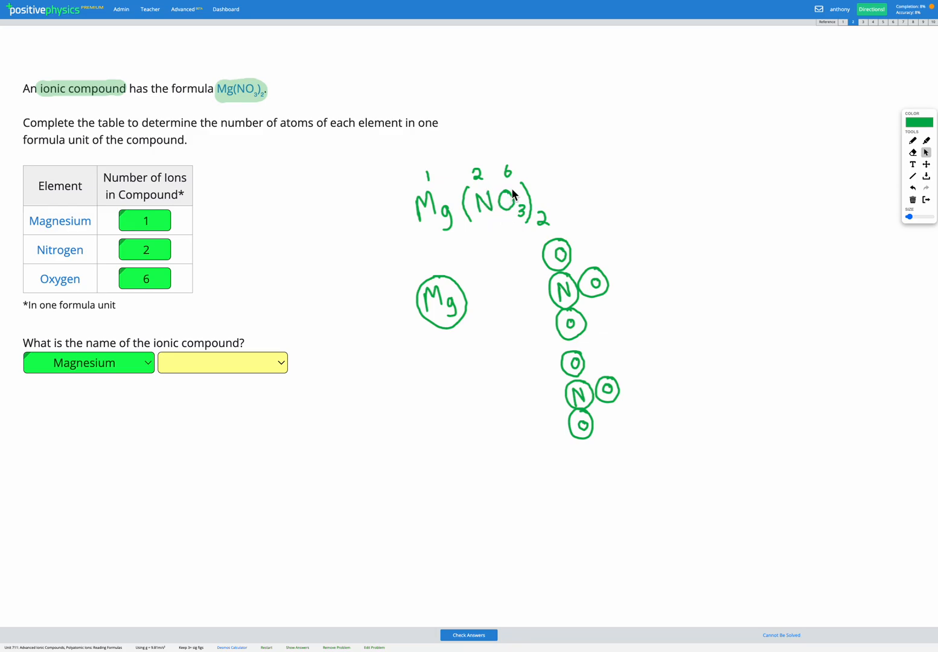
mouse_move(515, 243)
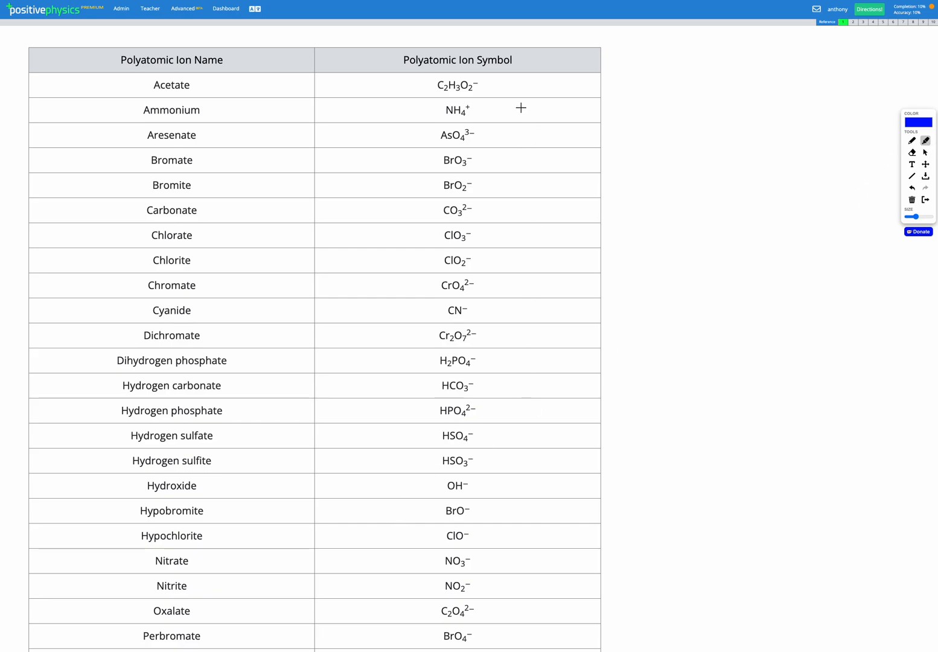
mouse_move(496, 454)
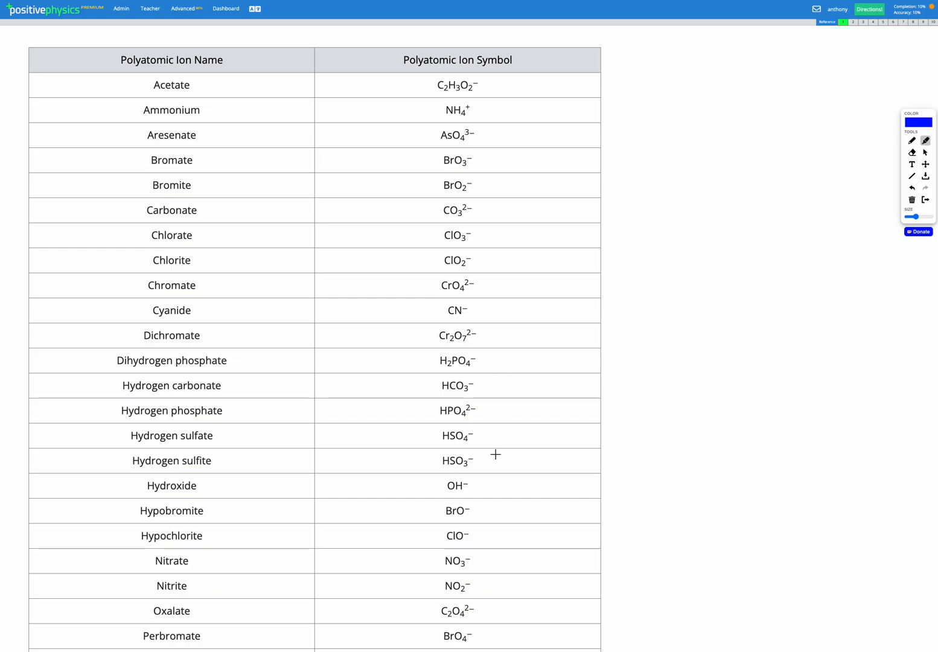
mouse_move(499, 491)
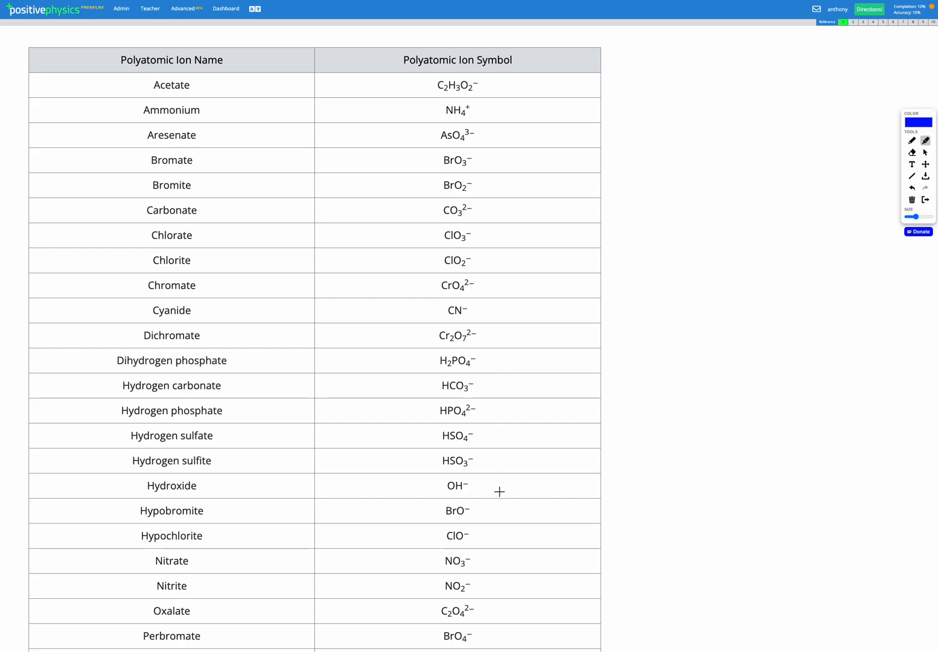
- Return from the polyatomic ion reference to the compound naming problem
double_click(456, 561)
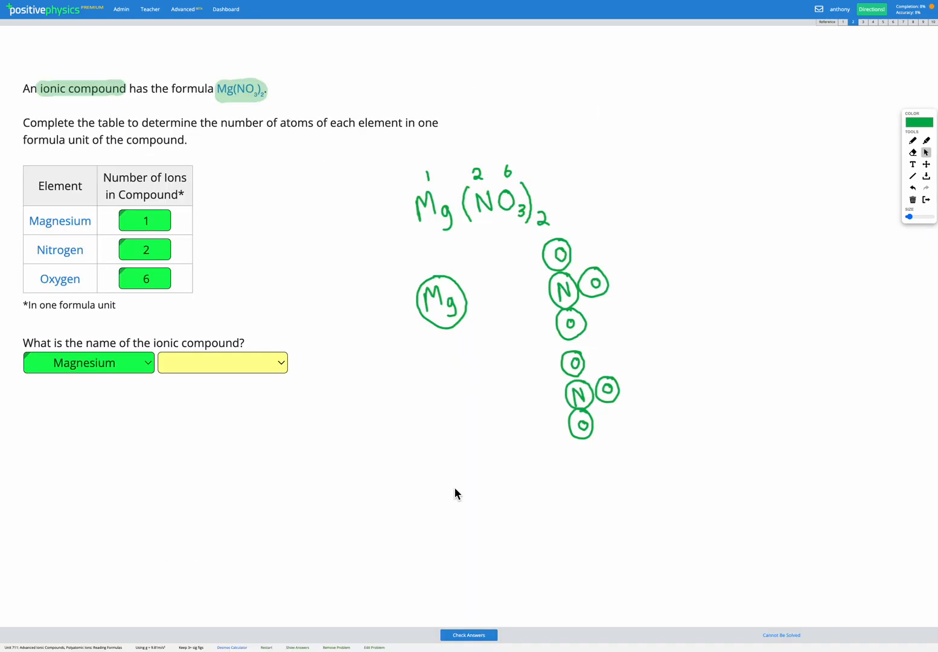
mouse_move(264, 384)
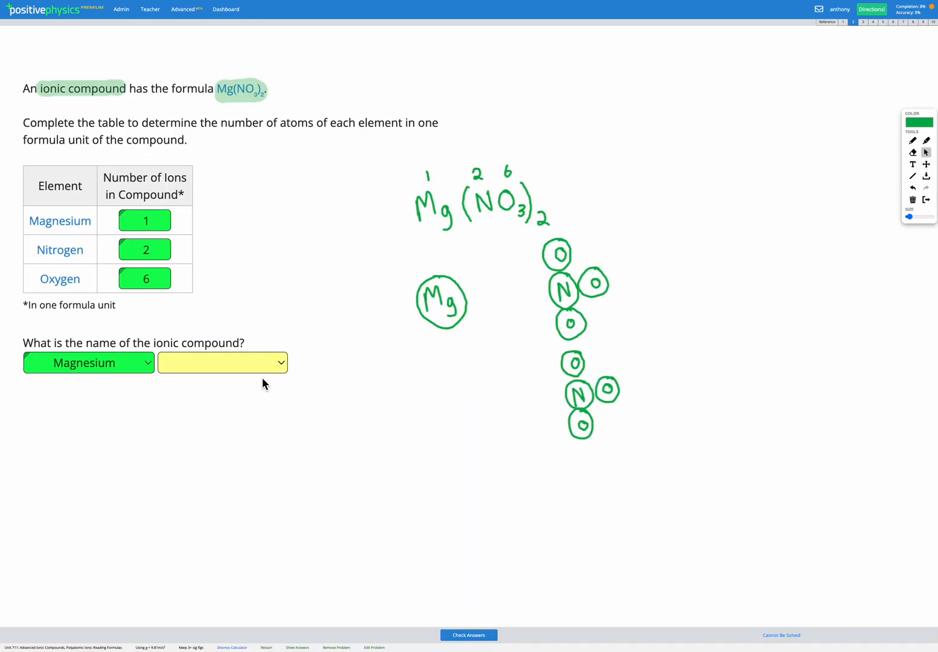
- Open the second name-word dropdown to show its options, including nitrate
left_click(222, 362)
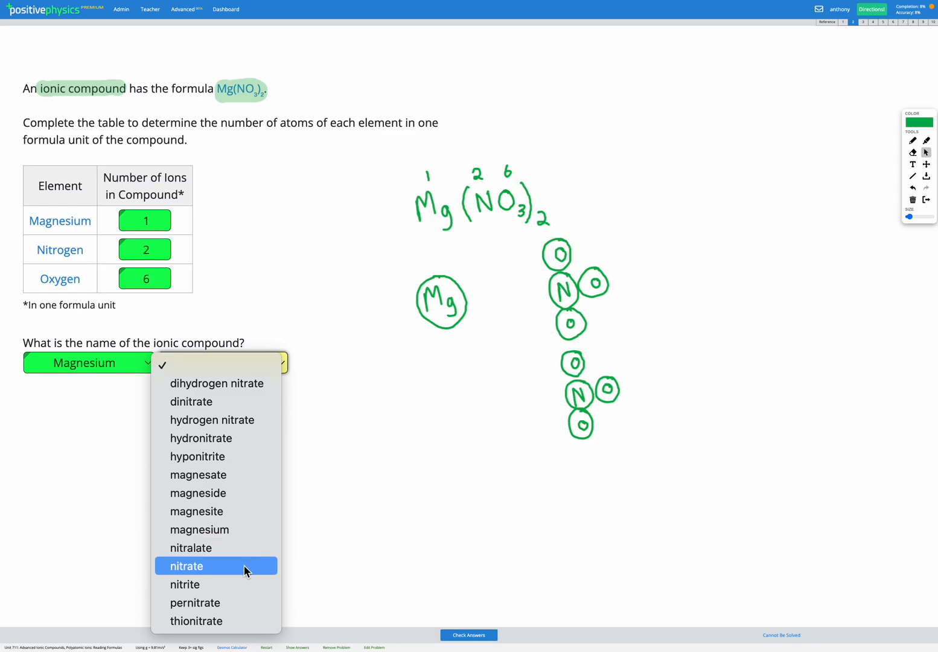